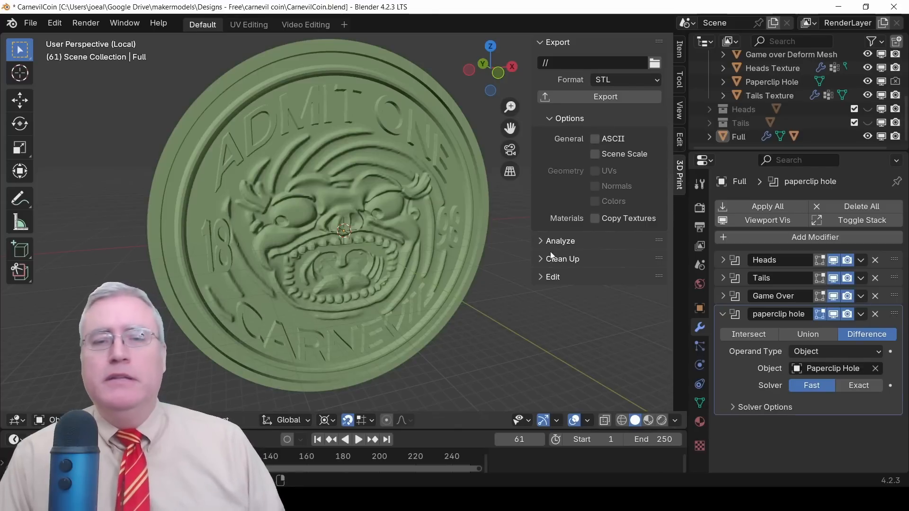
- Expand the 3D Print Clean Up panel to reveal Distorted and Make Manifold
left_click(560, 241)
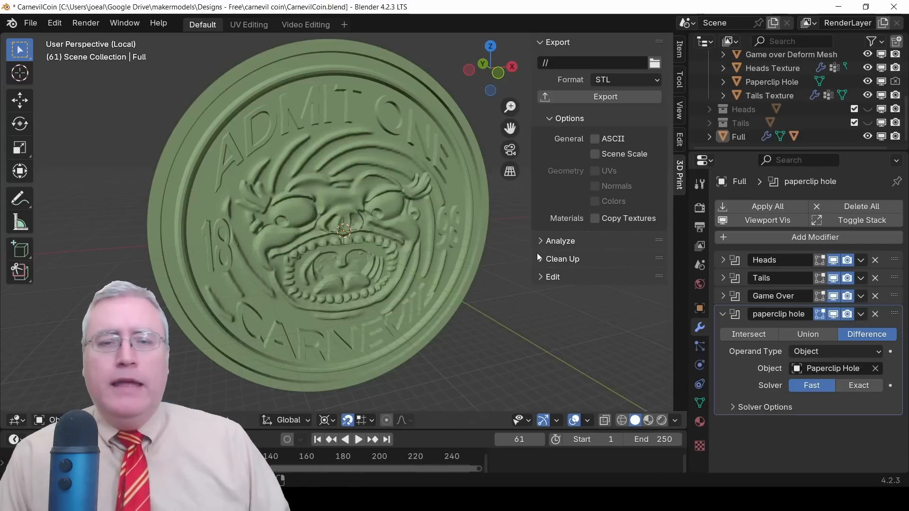
left_click(540, 258)
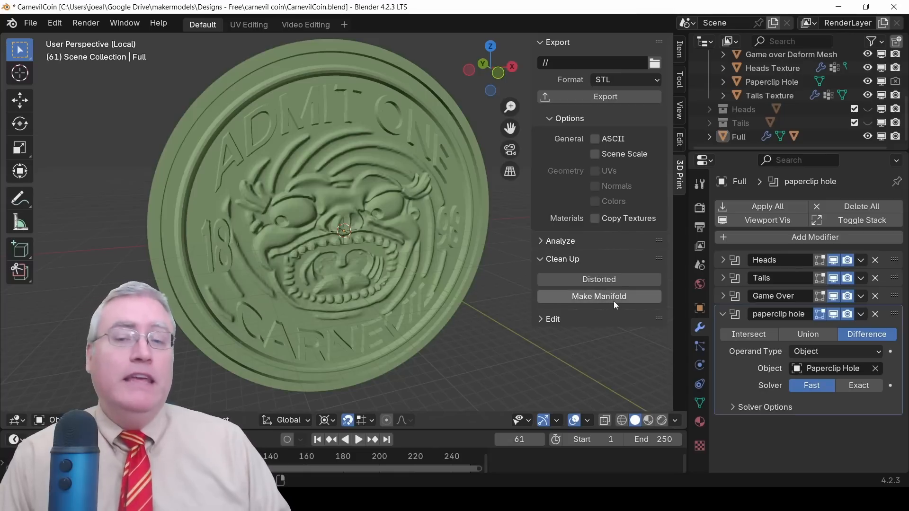
mouse_move(616, 303)
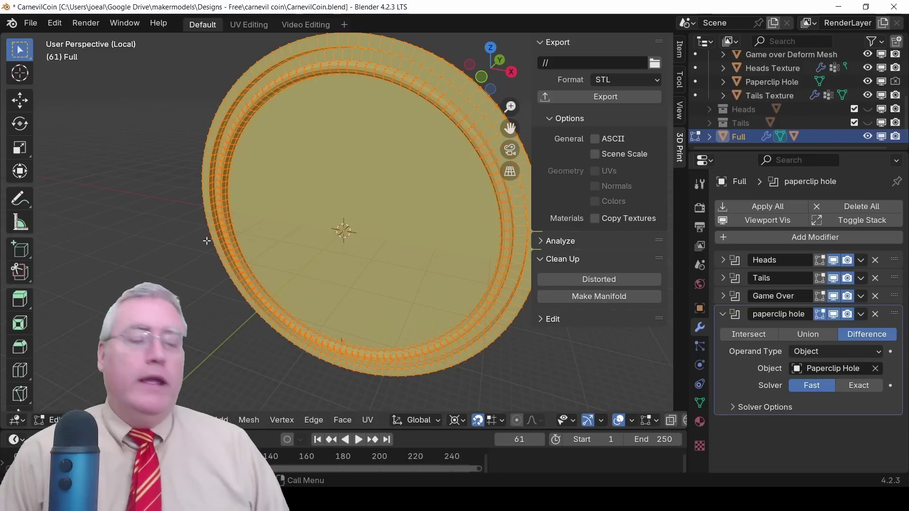
mouse_move(469, 223)
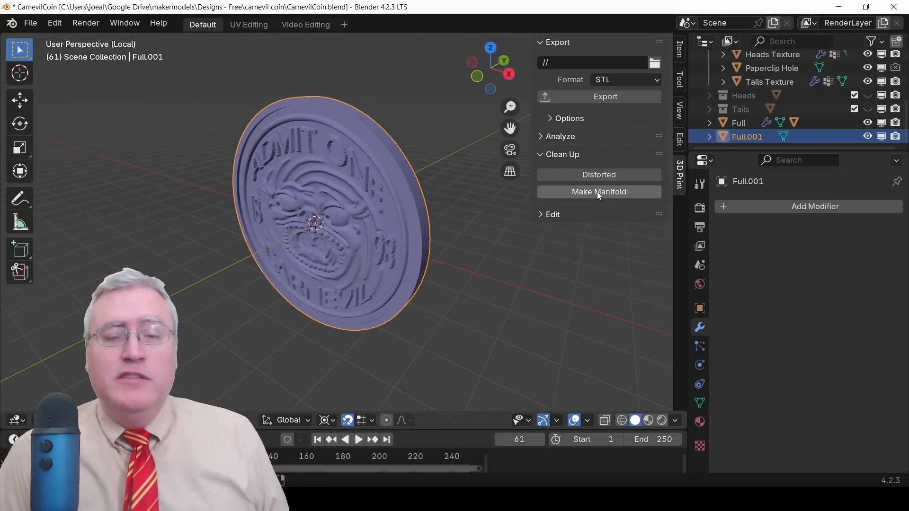
mouse_move(595, 195)
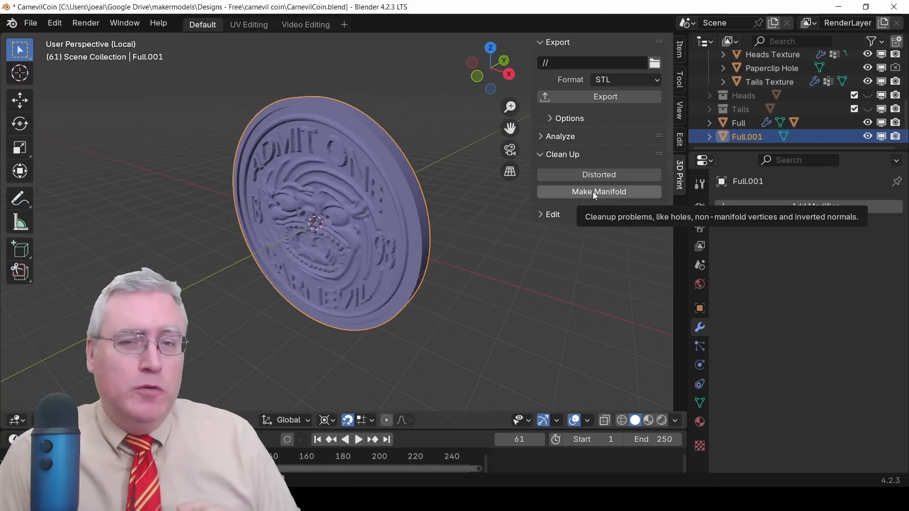
- Make the Full.001 coin mesh manifold and export the repaired STL
left_click(598, 191)
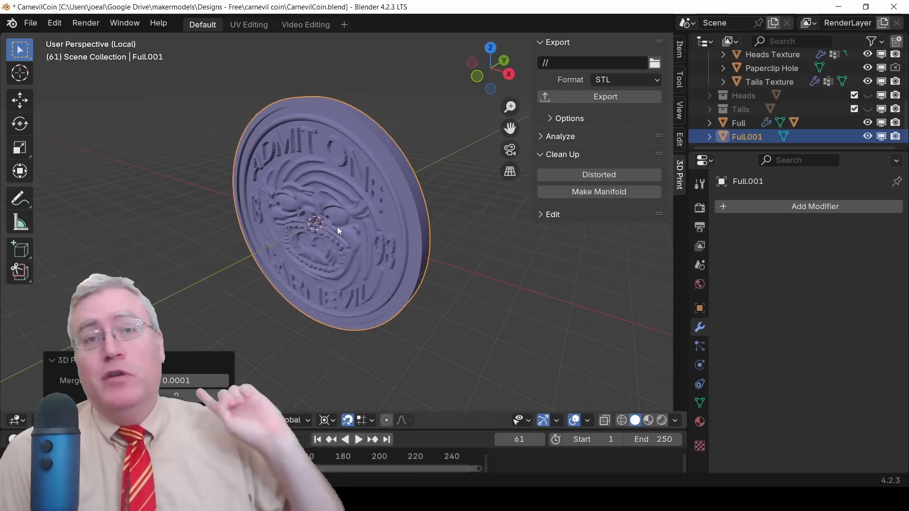
left_click(598, 96)
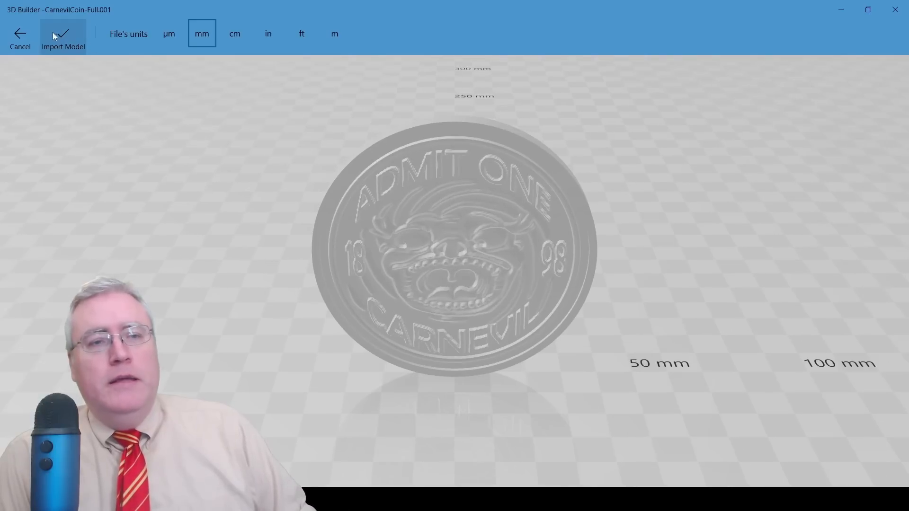
- Import the coin at millimetre scale and repair its invalidly defined geometry
left_click(62, 36)
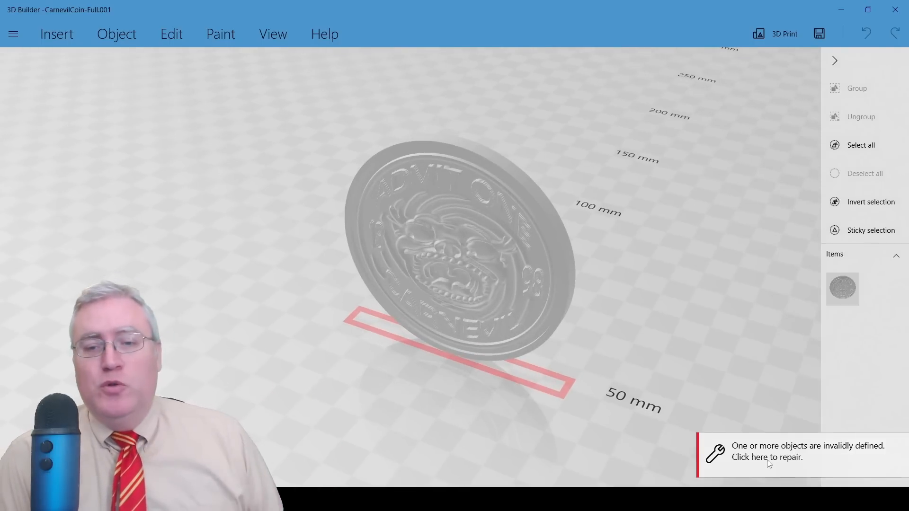
left_click(767, 457)
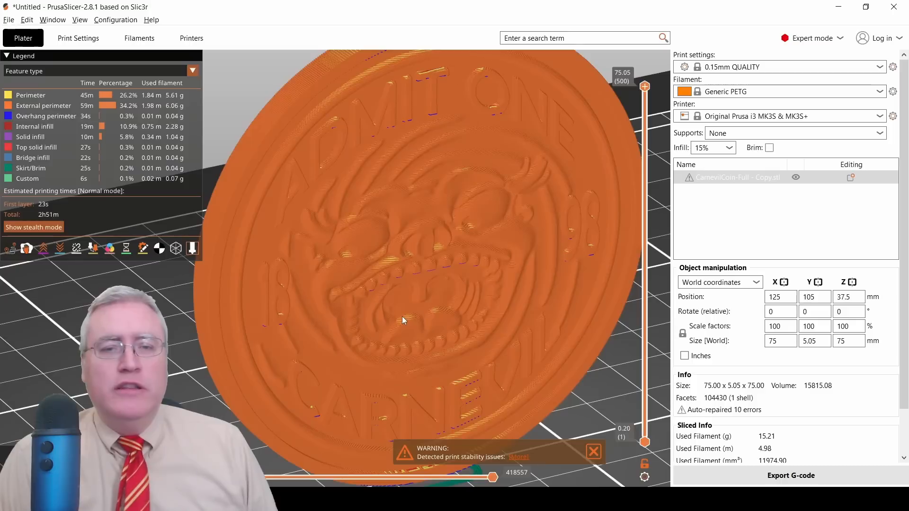
- Step the layer slider down through the coin's internal infill, then back to the top
left_click_drag(644, 86, 644, 236)
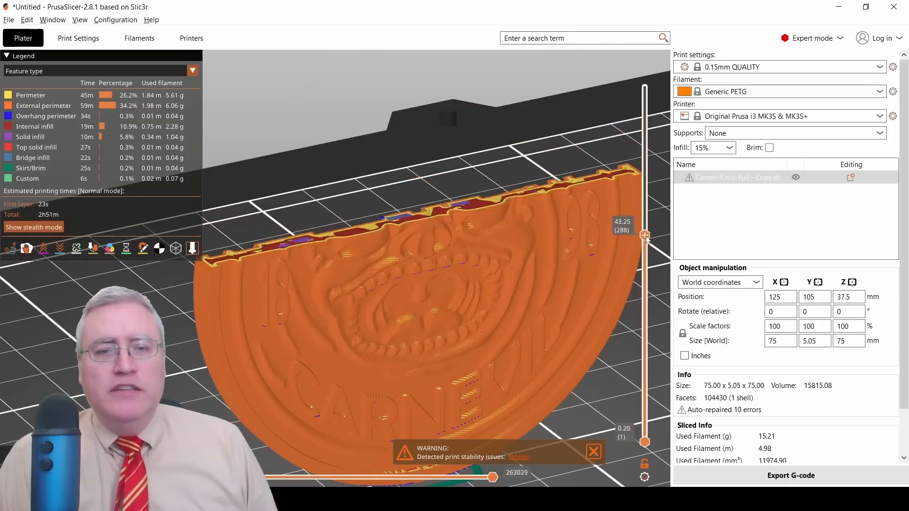
left_click_drag(643, 234, 643, 267)
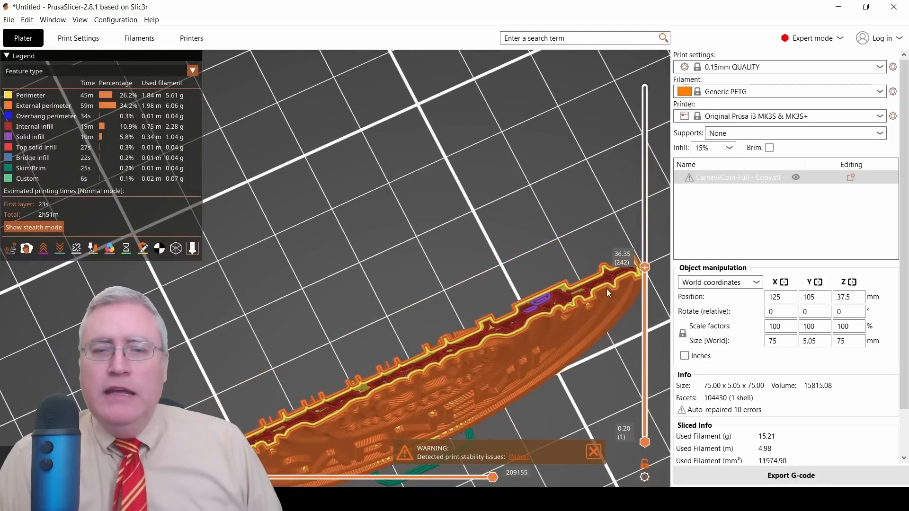
left_click_drag(645, 267, 645, 293)
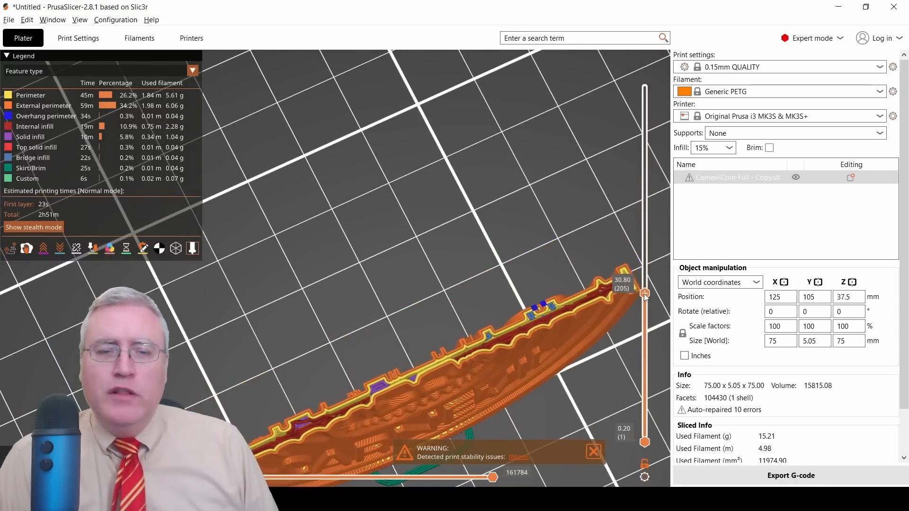
left_click_drag(645, 294, 644, 86)
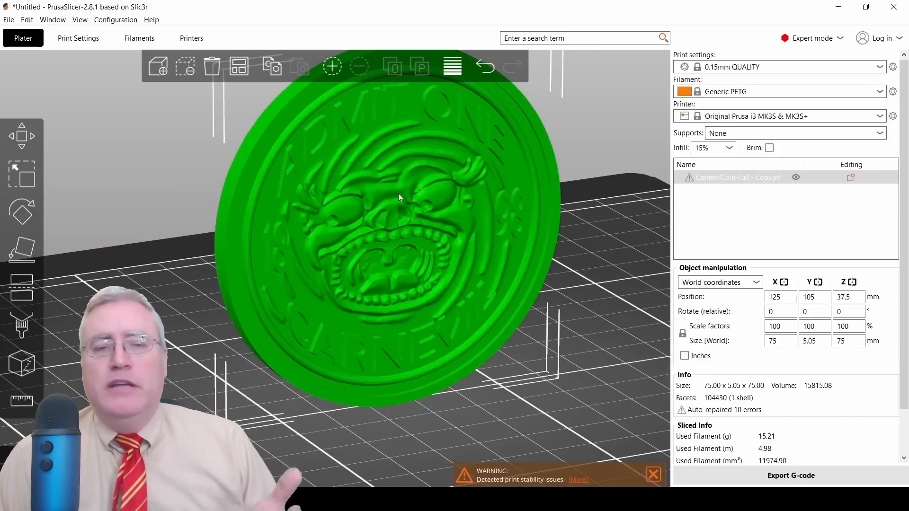
- Fix the coin mesh with the Windows repair algorithm so no errors are detected
right_click(400, 197)
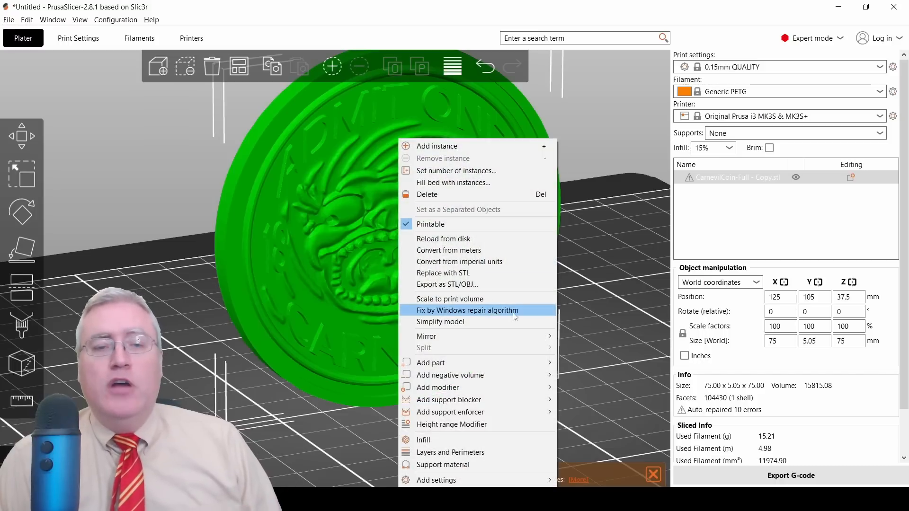
mouse_move(533, 315)
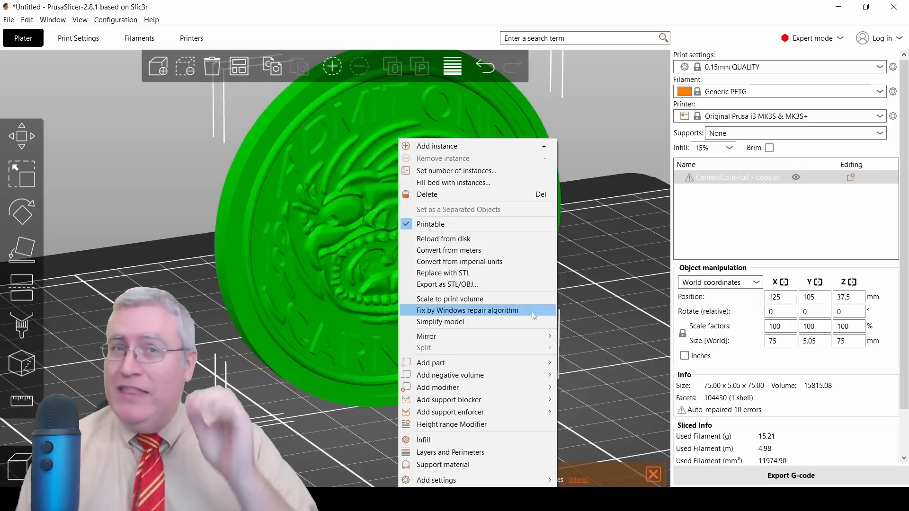
left_click(468, 309)
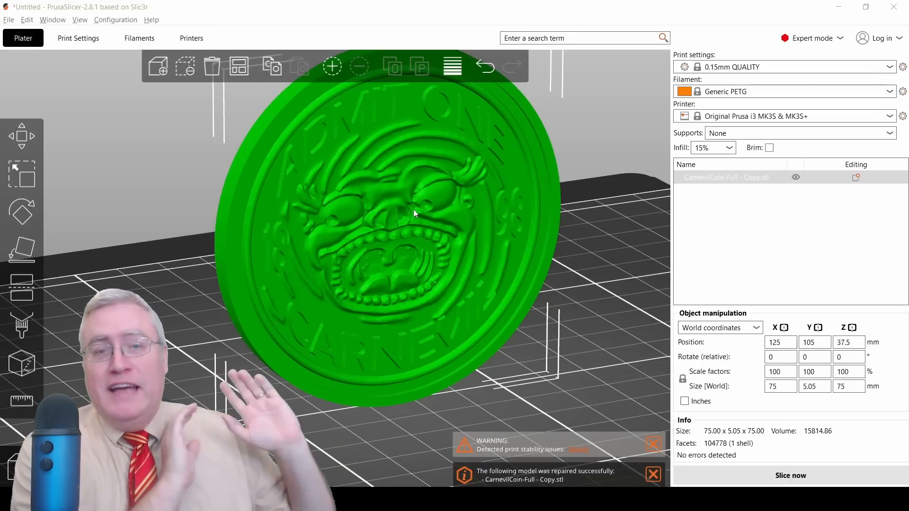
mouse_move(421, 216)
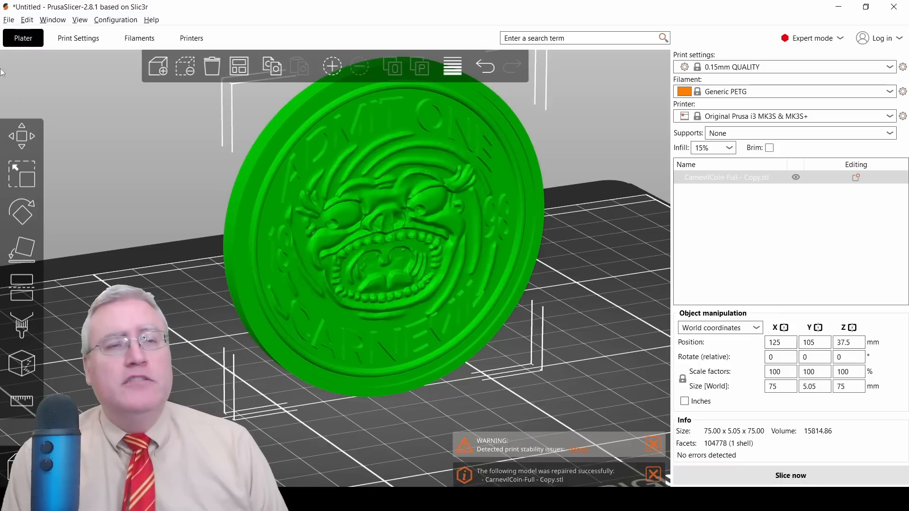
- Bring up the File menu to export the repaired coin plate as STL
left_click(7, 20)
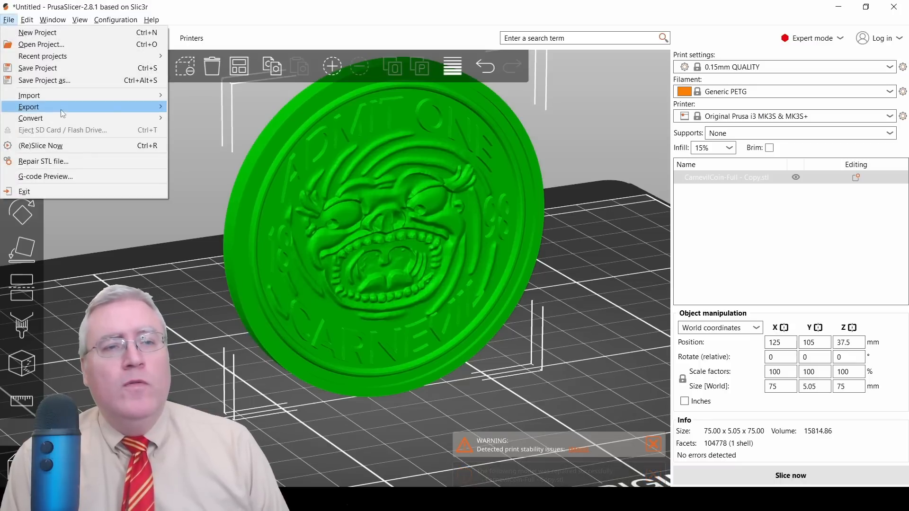
mouse_move(28, 106)
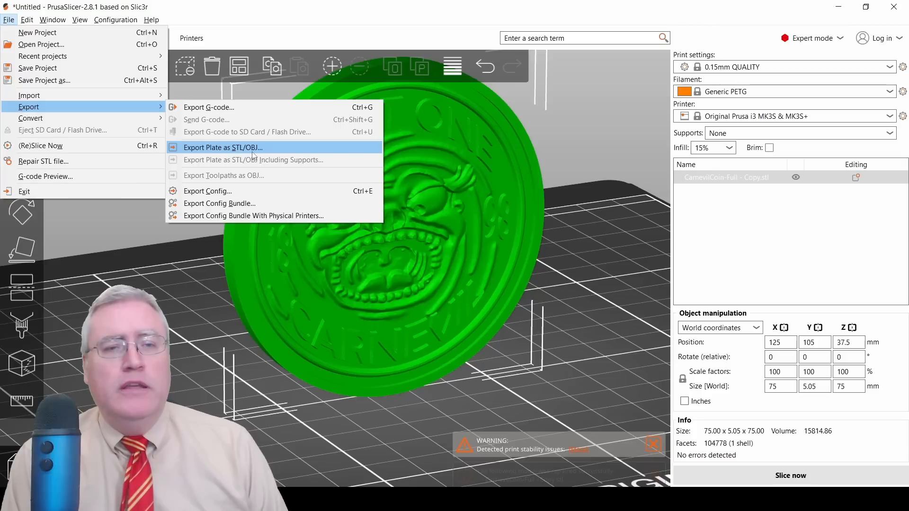
mouse_move(274, 154)
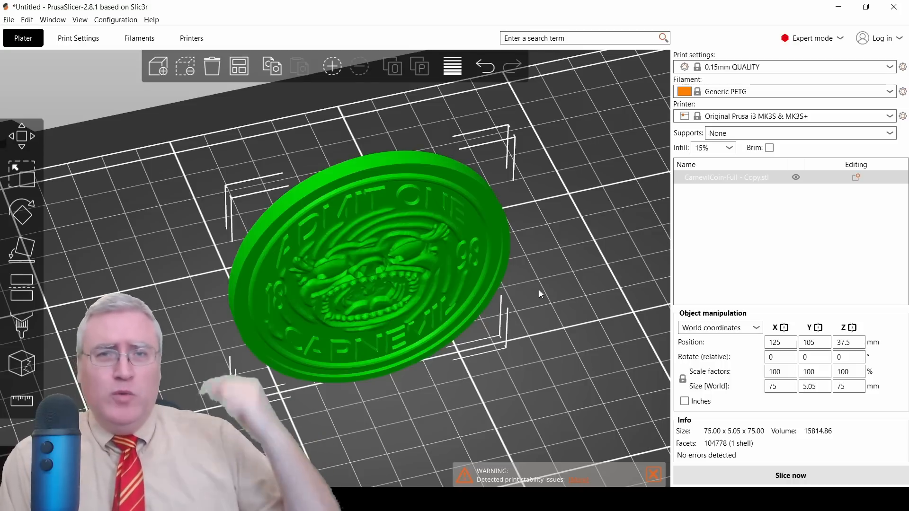
mouse_move(537, 293)
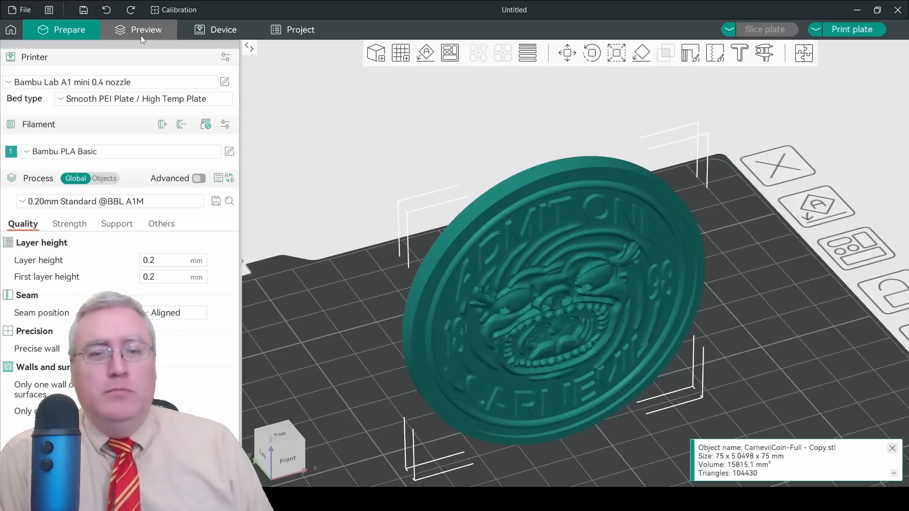
- Check the sliced toolpath preview, return to Prepare and run Fix Model on the coin
left_click(146, 29)
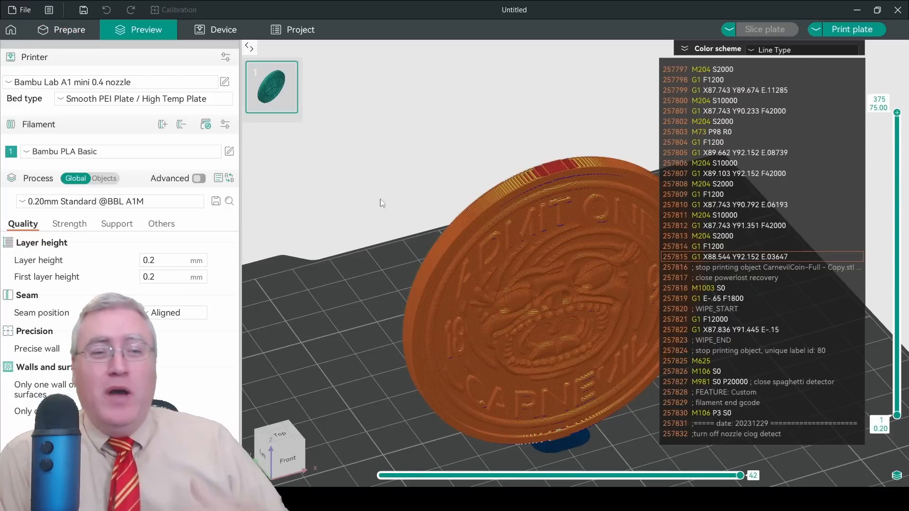
left_click(61, 30)
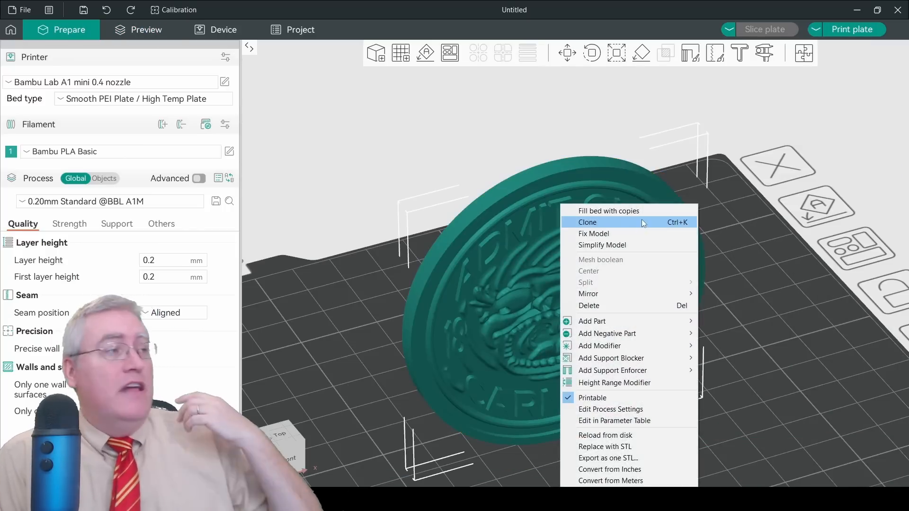
mouse_move(643, 242)
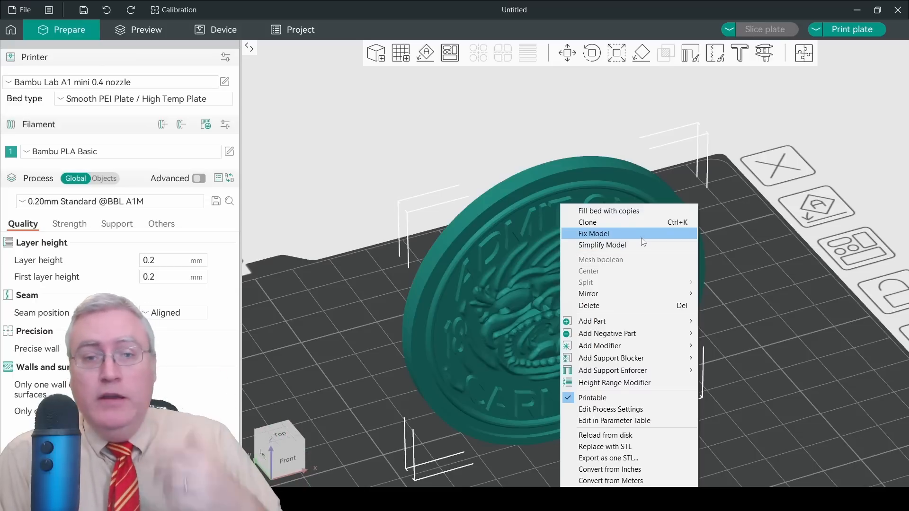
left_click(593, 232)
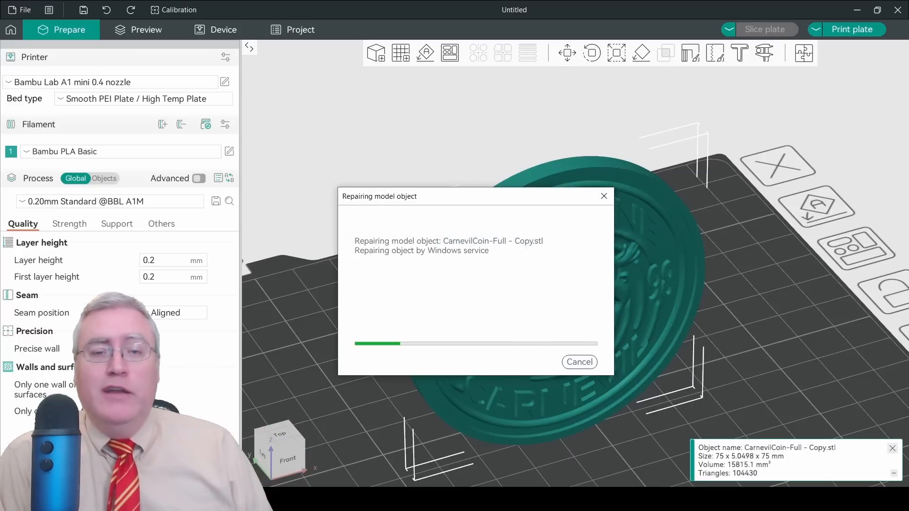